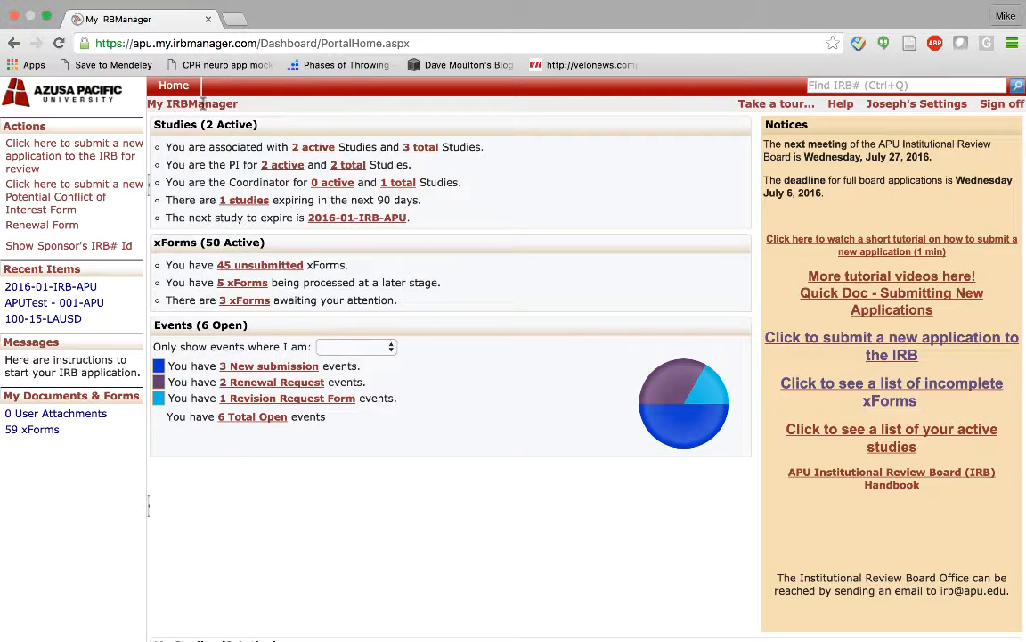
{"action": "mouse_move", "coordinate": [152, 218]}
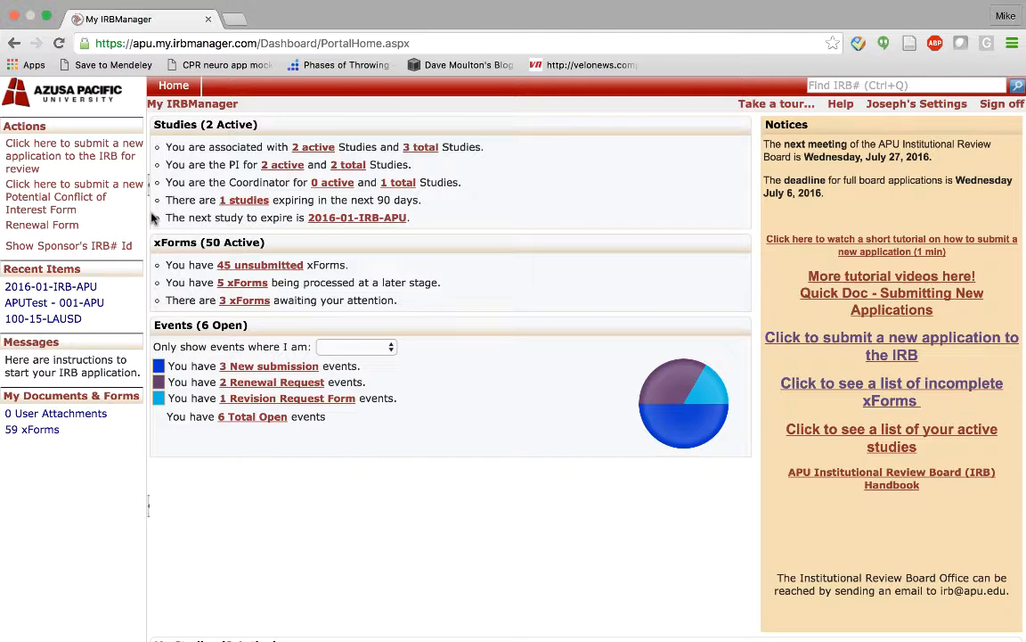
{"action": "mouse_move", "coordinate": [313, 147]}
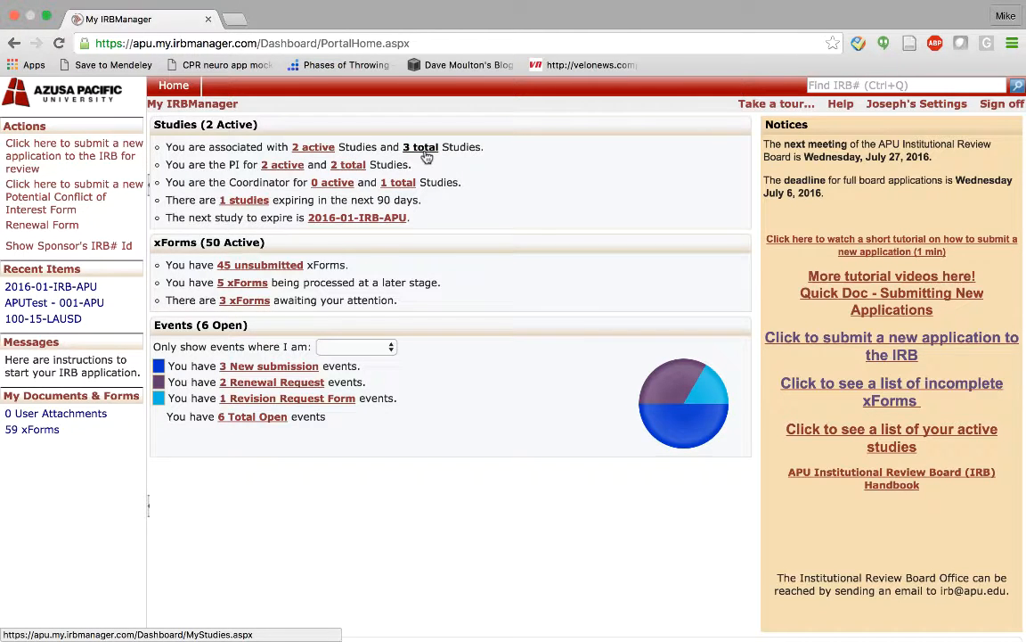
- Browse the full studies list, view study 100-15-LAUSD, then return to the dashboard
{"action": "left_click", "coordinate": [421, 147]}
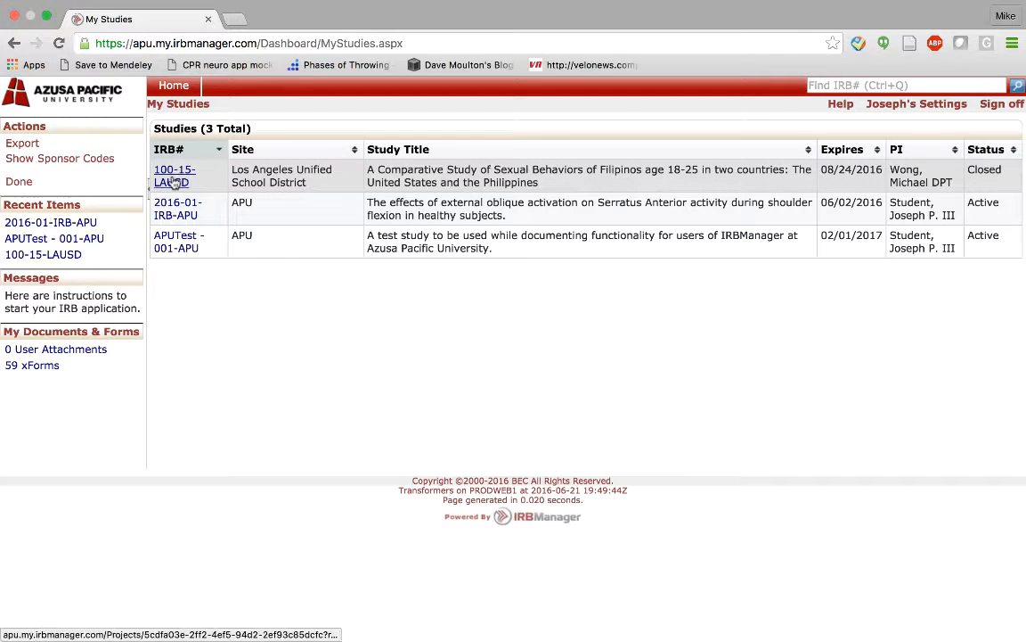
{"action": "left_click", "coordinate": [175, 176]}
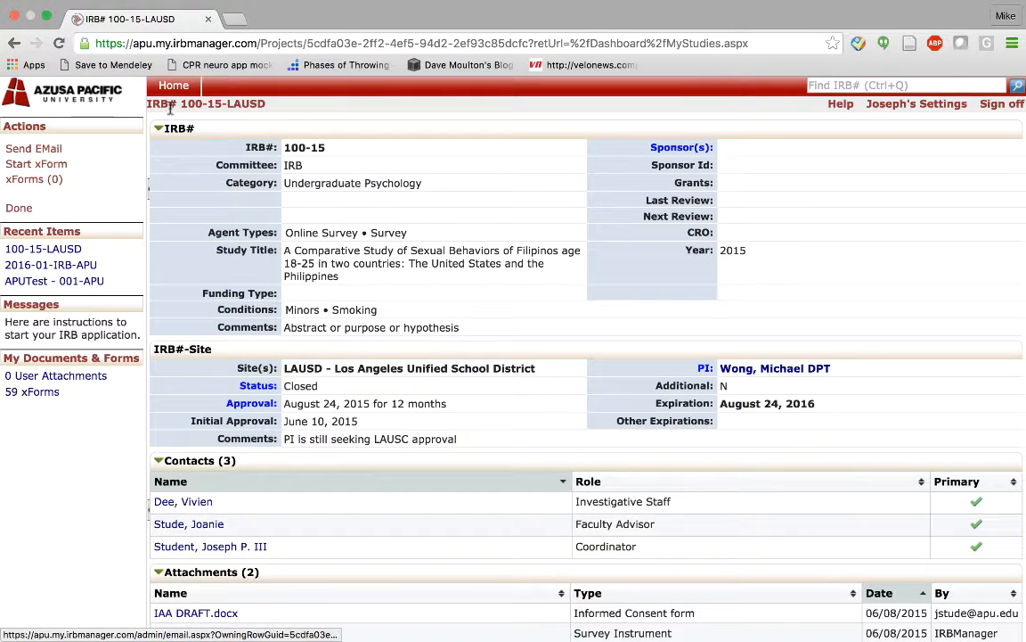
{"action": "left_click", "coordinate": [173, 84]}
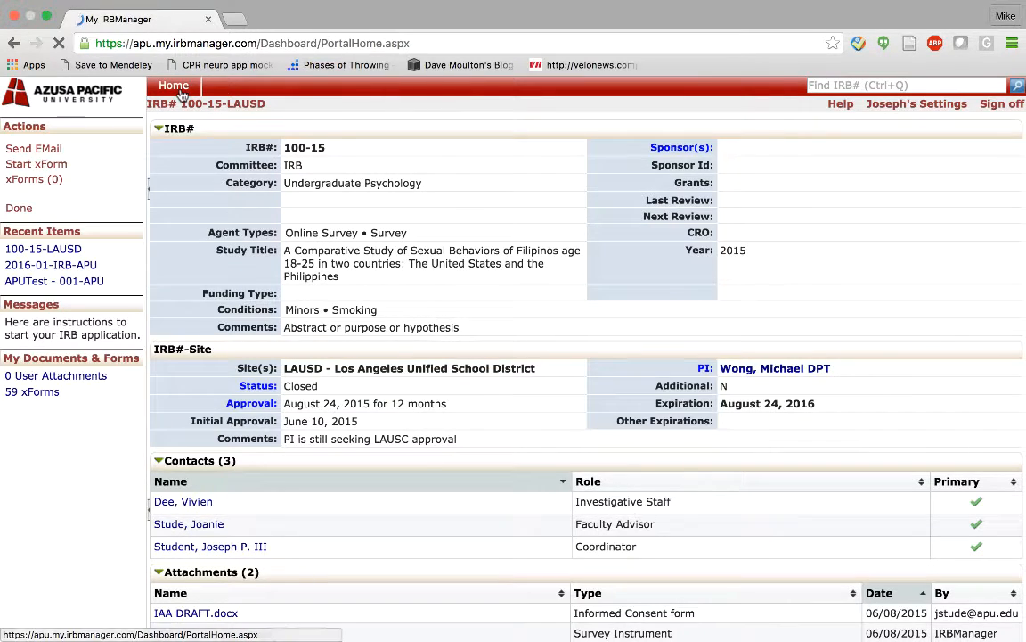
{"action": "left_click", "coordinate": [174, 85]}
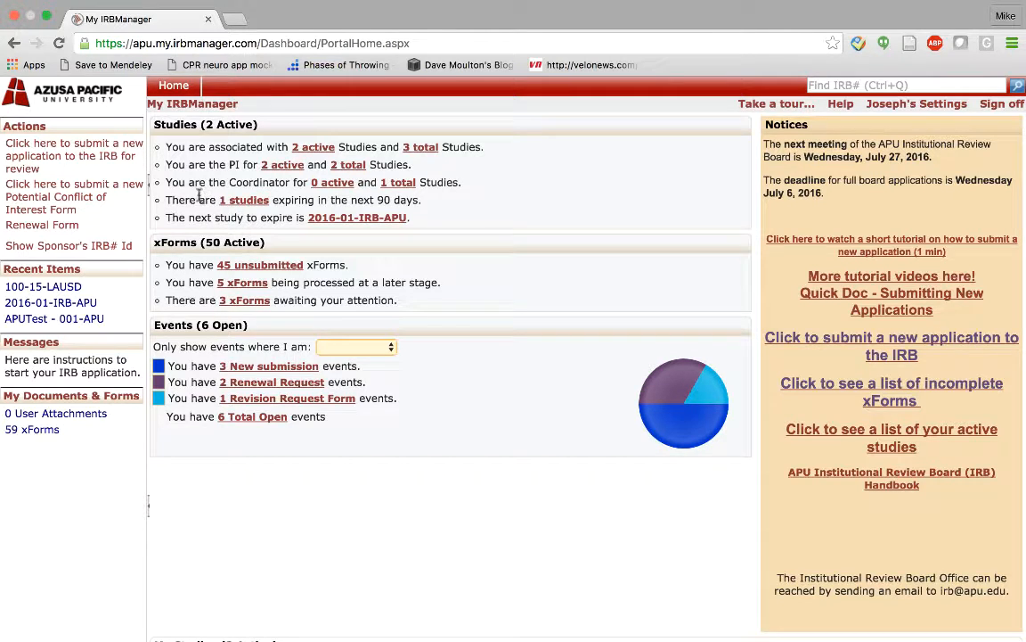
{"action": "mouse_move", "coordinate": [244, 200]}
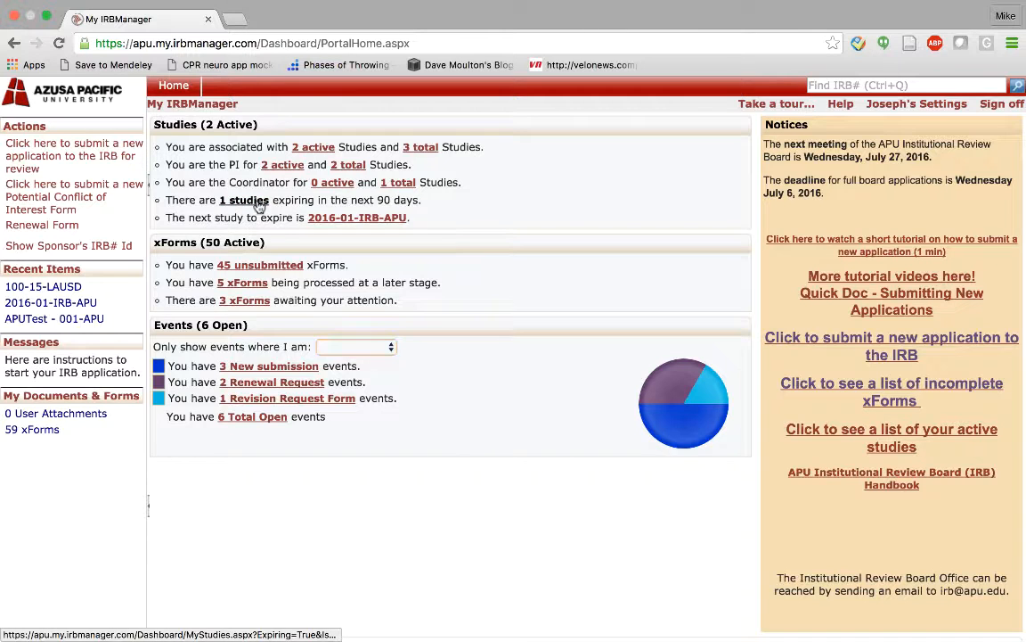
- Open expiring study 2016-01-IRB-APU, view its startable xForms, then return home
{"action": "left_click", "coordinate": [244, 199]}
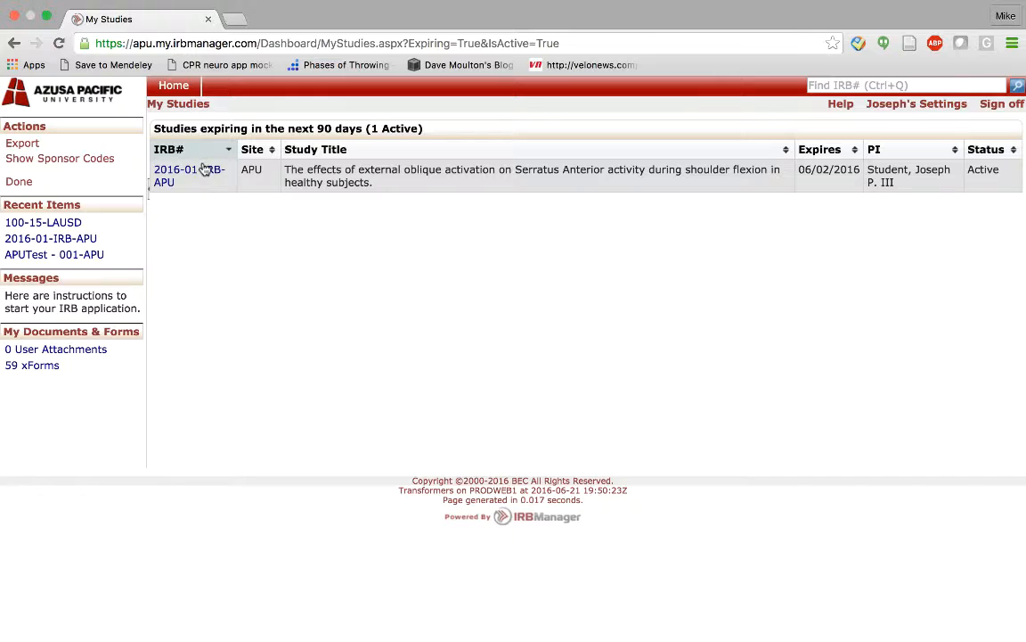
{"action": "left_click", "coordinate": [189, 175]}
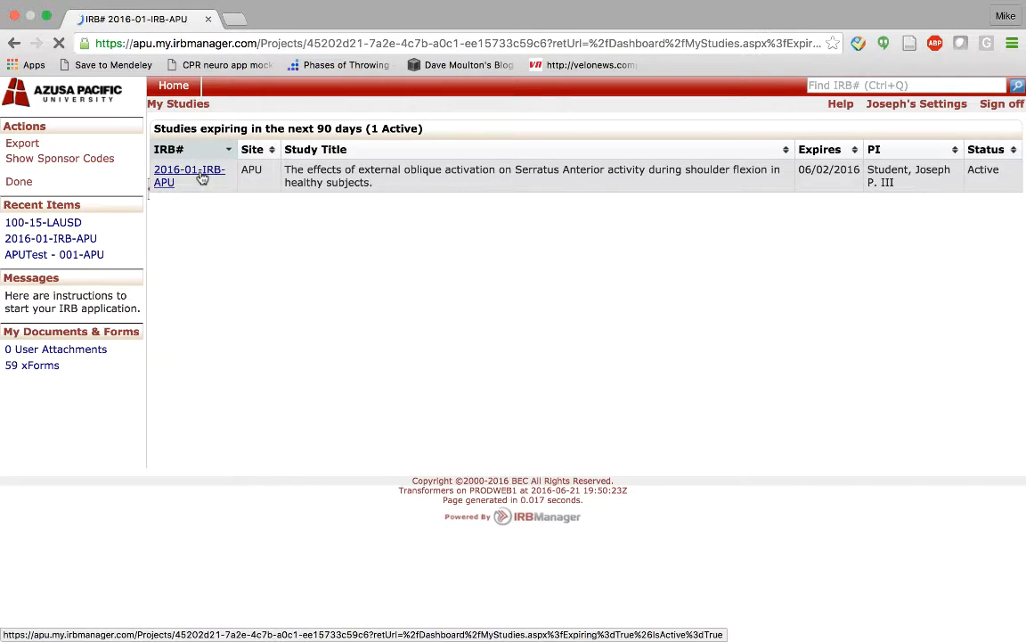
{"action": "left_click", "coordinate": [189, 175]}
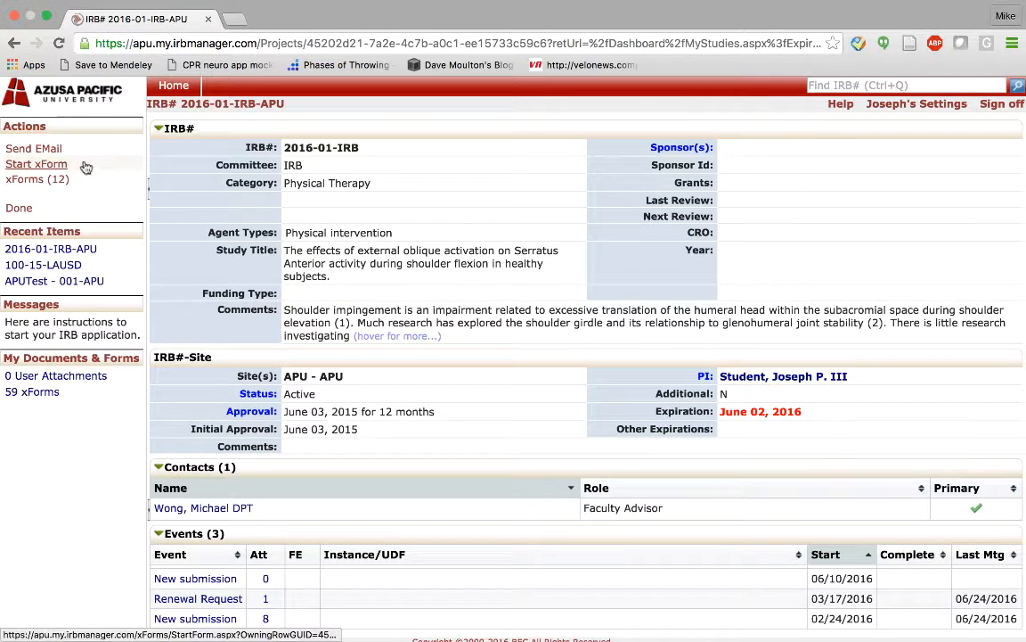
{"action": "left_click", "coordinate": [35, 164]}
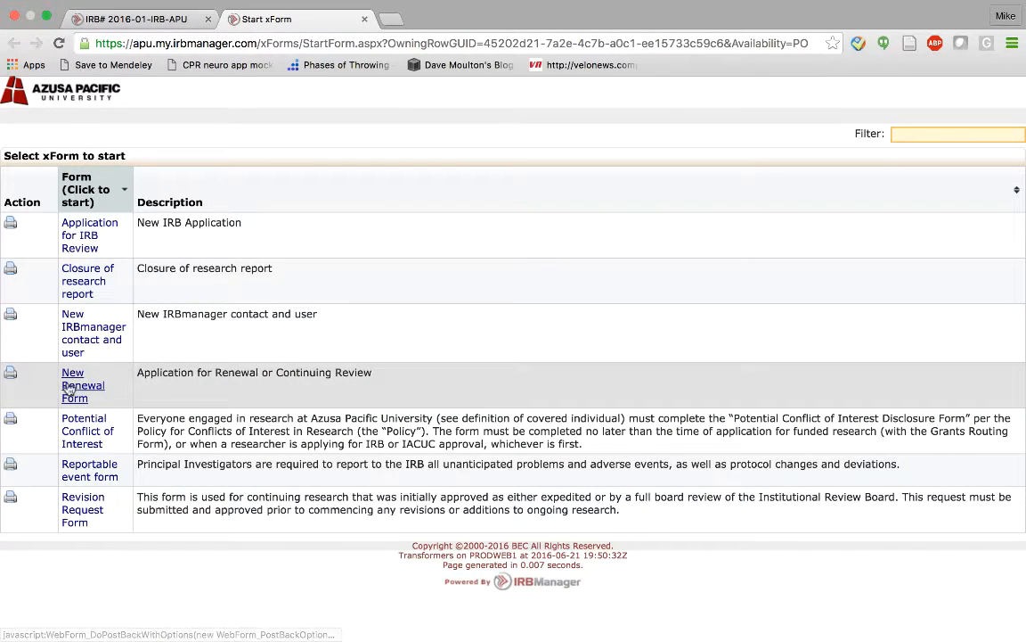
{"action": "mouse_move", "coordinate": [117, 388]}
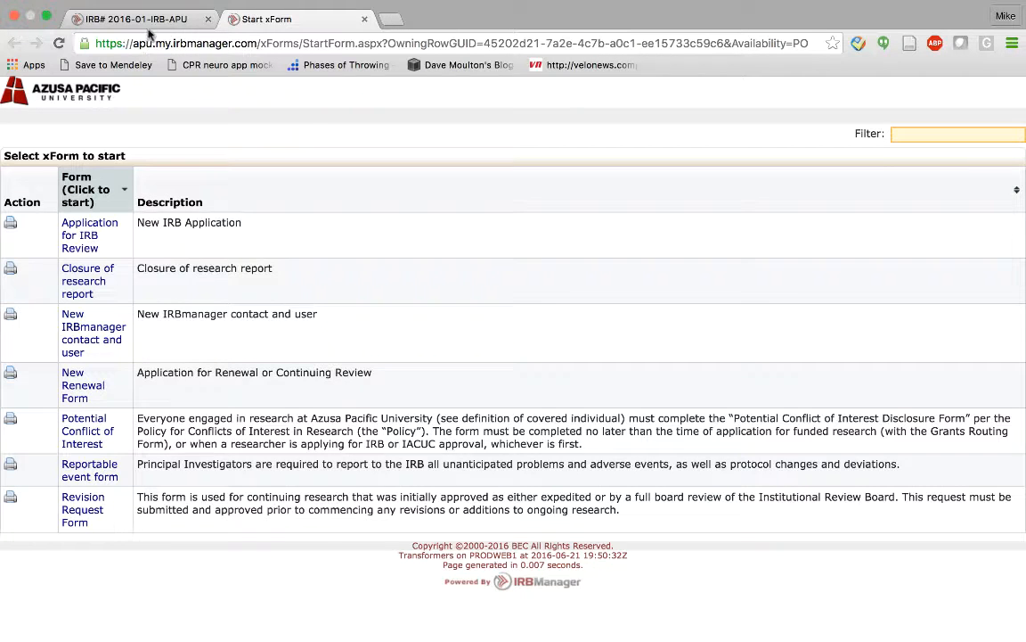
{"action": "left_click", "coordinate": [133, 19]}
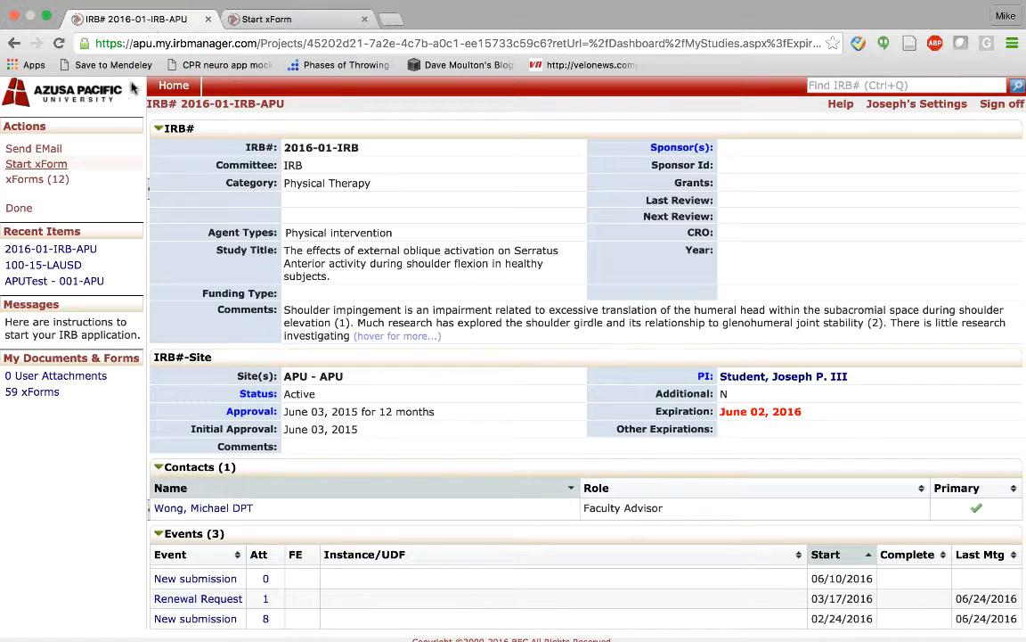
{"action": "left_click", "coordinate": [173, 85]}
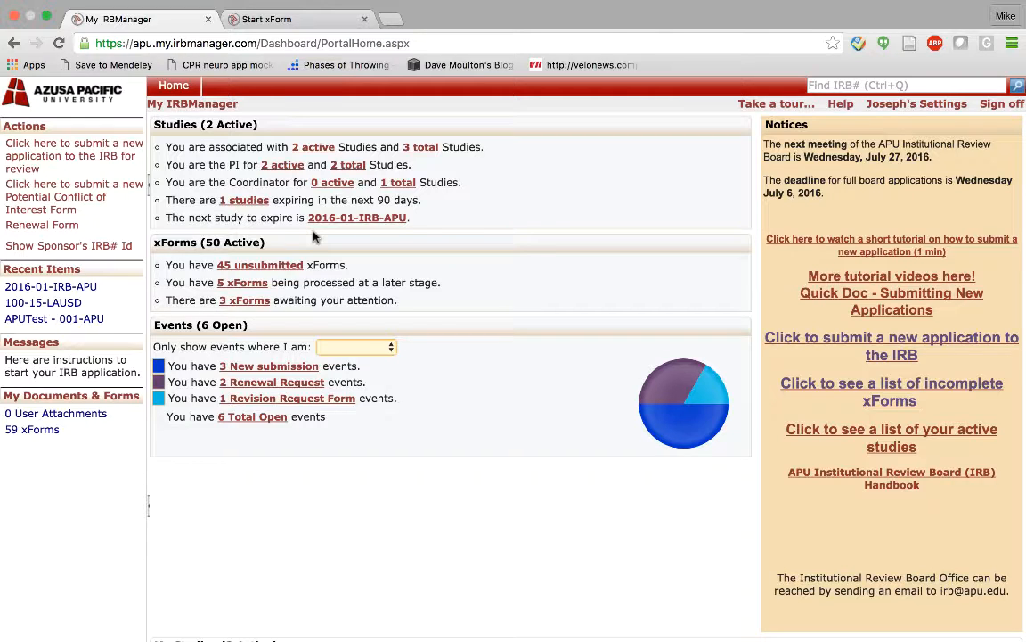
{"action": "mouse_move", "coordinate": [148, 249]}
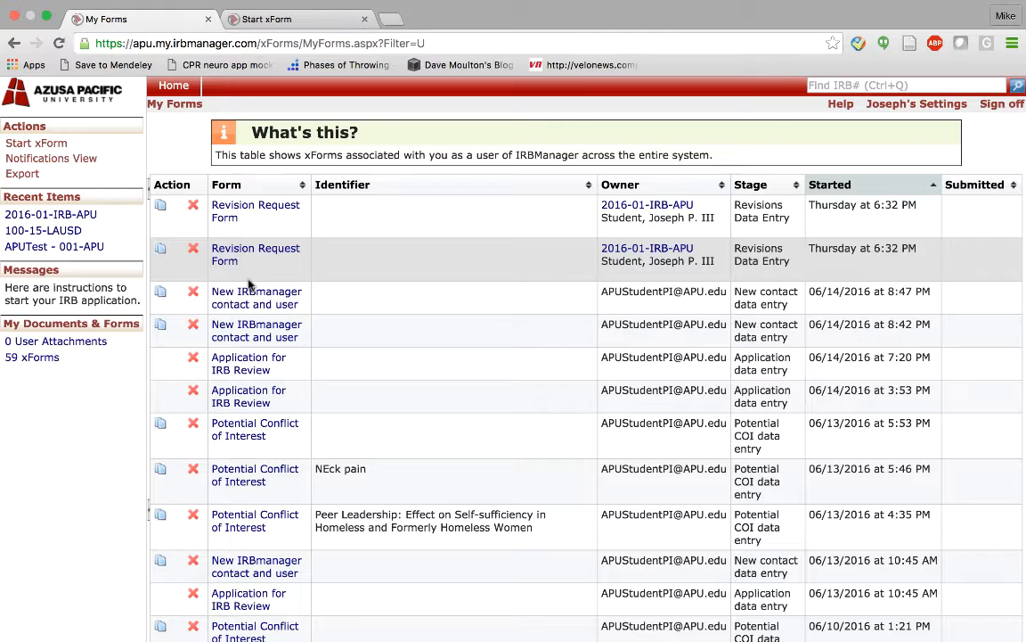
{"action": "mouse_move", "coordinate": [256, 298]}
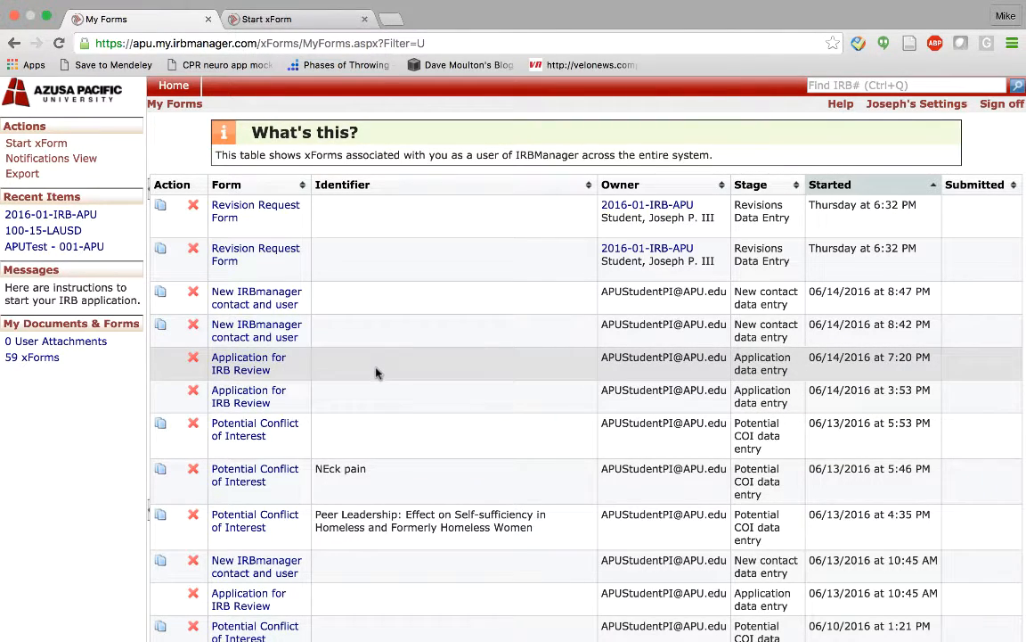
{"action": "mouse_move", "coordinate": [385, 377]}
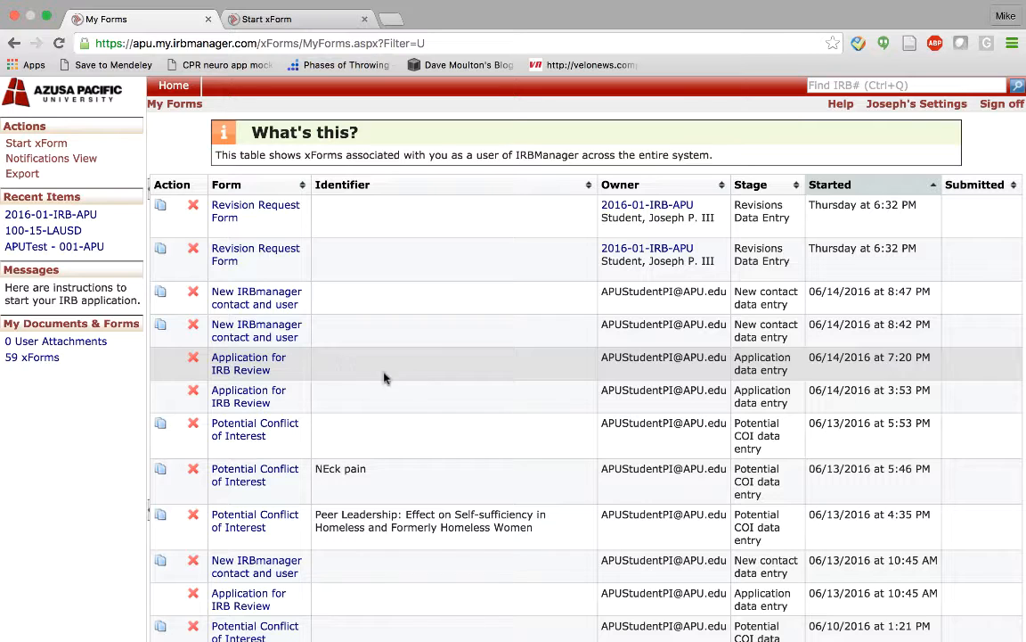
{"action": "mouse_move", "coordinate": [413, 365]}
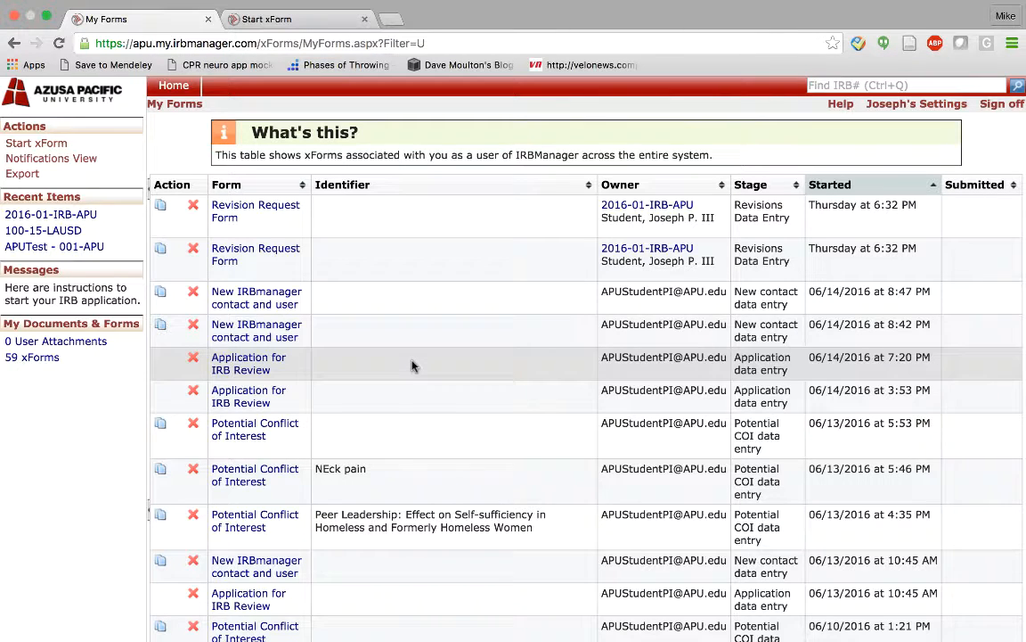
{"action": "mouse_move", "coordinate": [287, 527]}
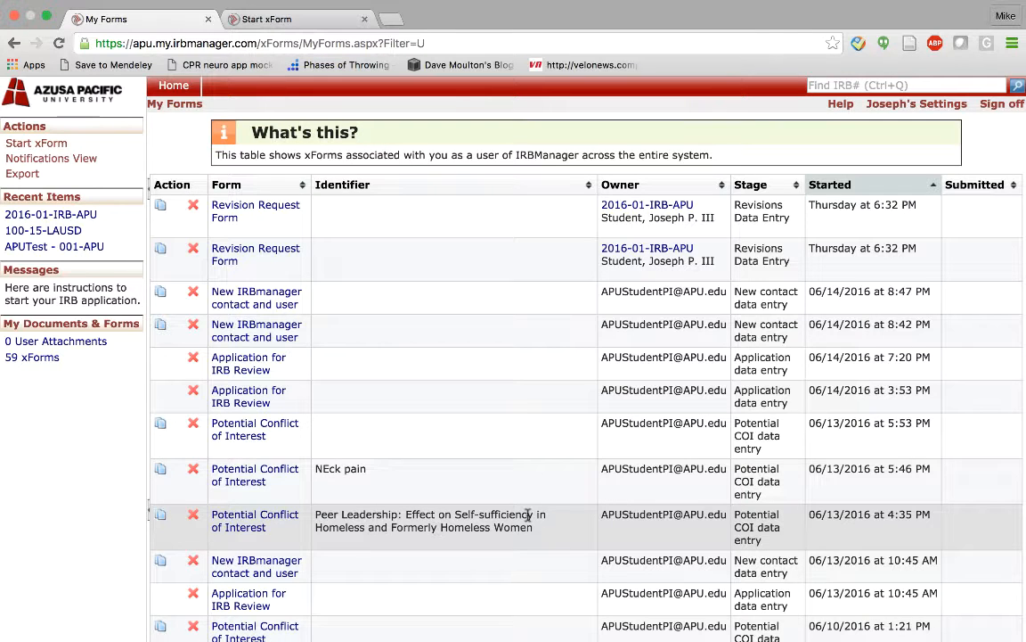
- Return to the dashboard home after reviewing the 45 unsubmitted xForms
{"action": "left_click", "coordinate": [173, 85]}
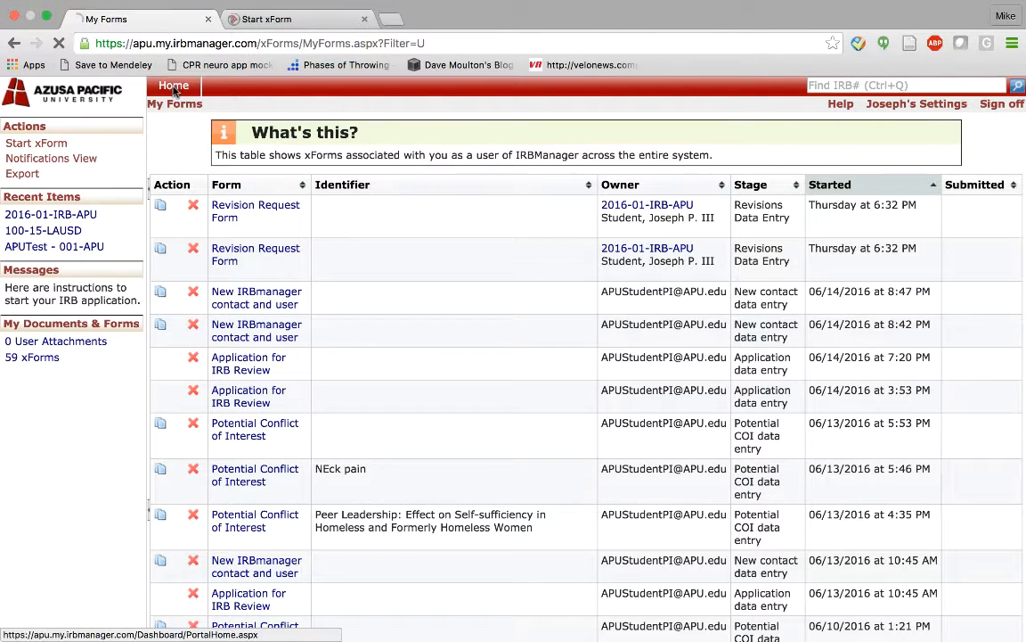
- From the dashboard, list the 5 xForms being processed at a later stage
{"action": "left_click", "coordinate": [174, 85]}
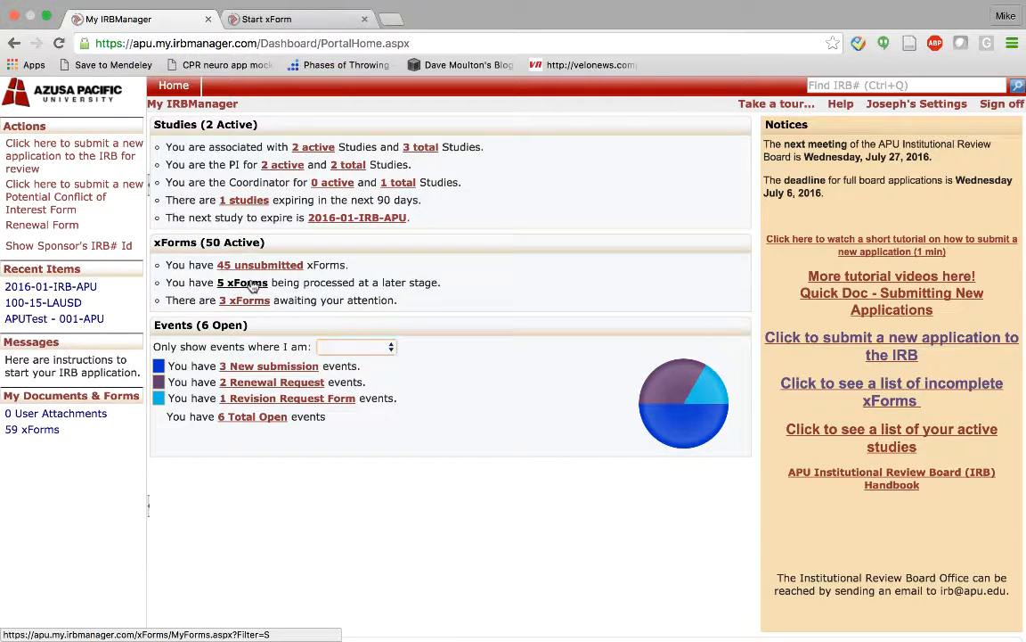
{"action": "left_click", "coordinate": [242, 283]}
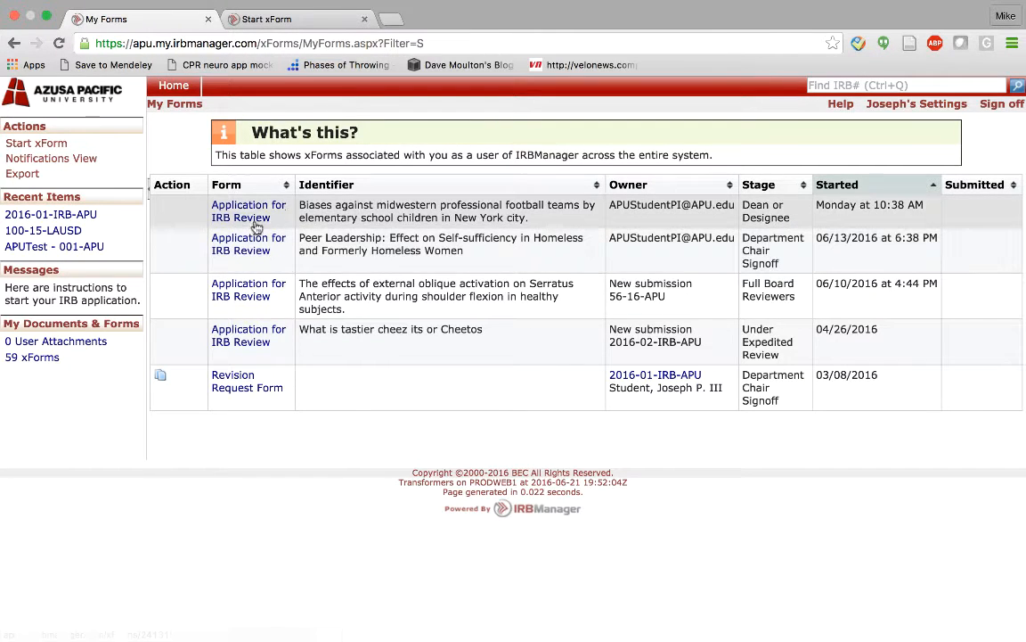
{"action": "mouse_move", "coordinate": [248, 211]}
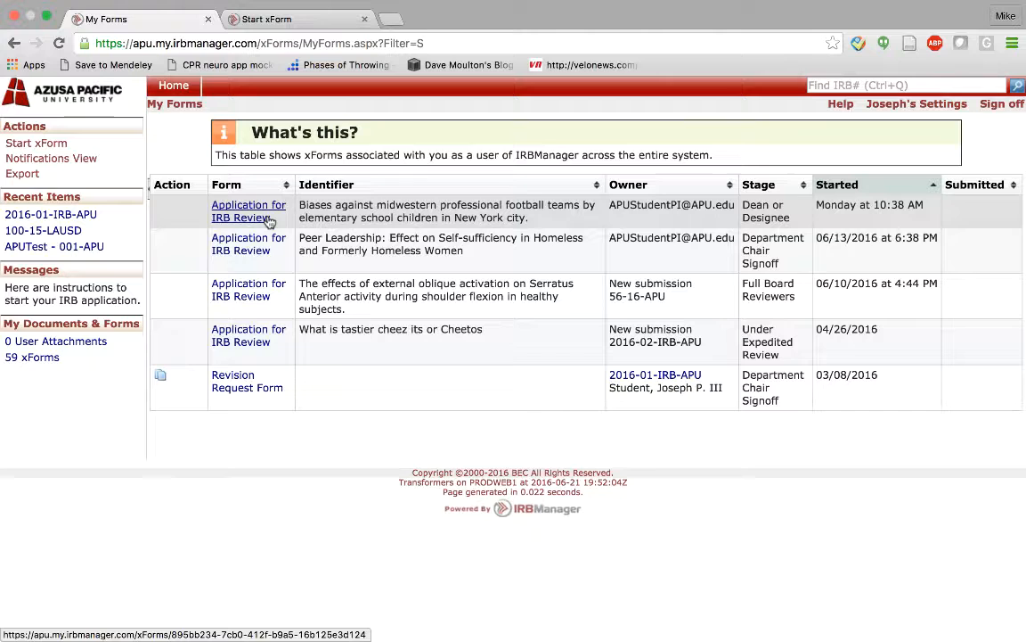
{"action": "mouse_move", "coordinate": [747, 199]}
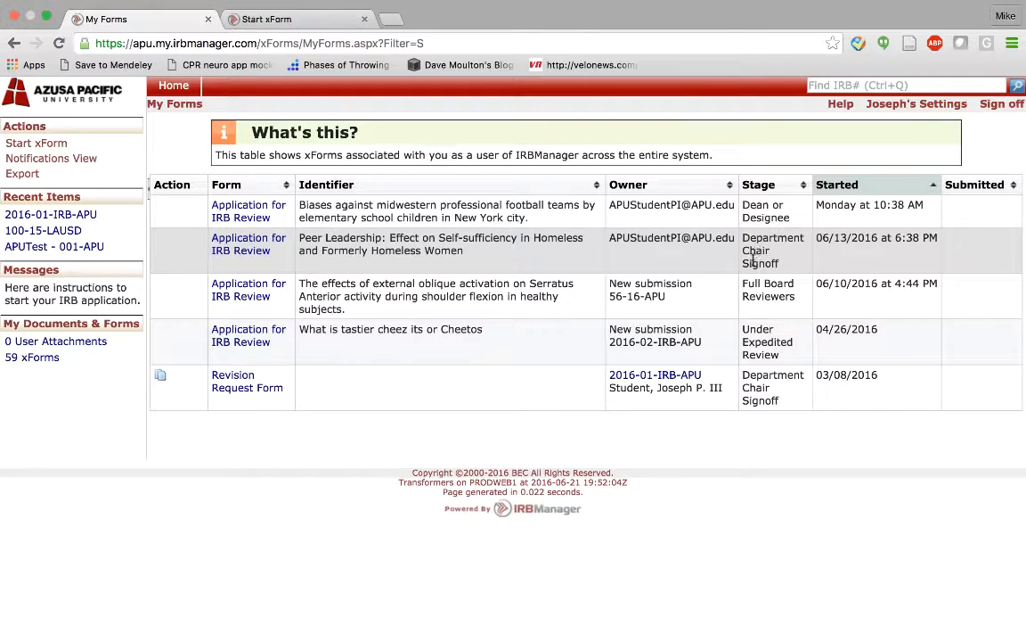
{"action": "mouse_move", "coordinate": [756, 256]}
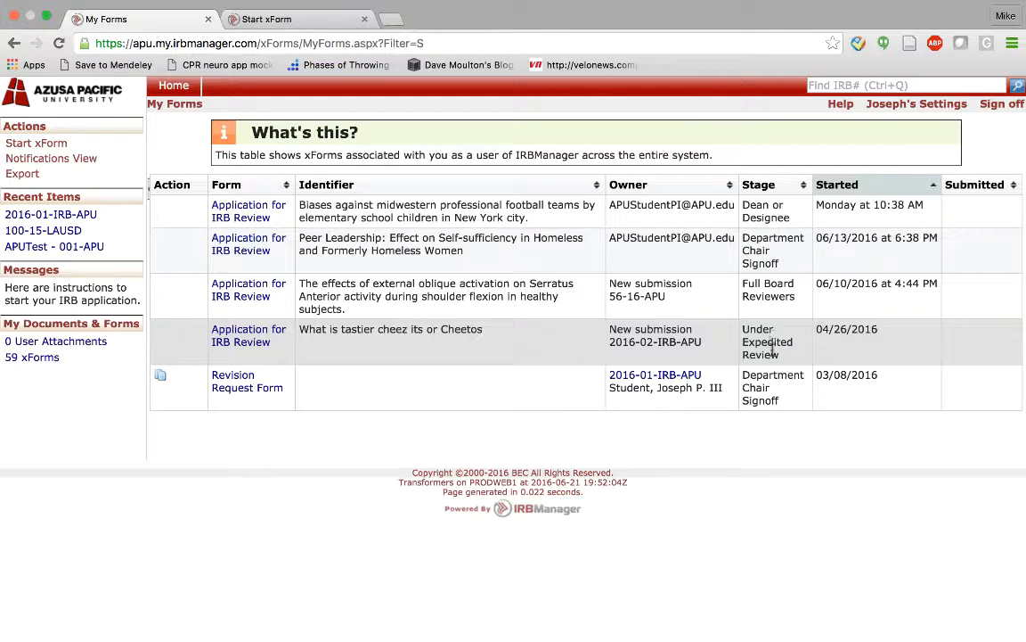
{"action": "mouse_move", "coordinate": [703, 297]}
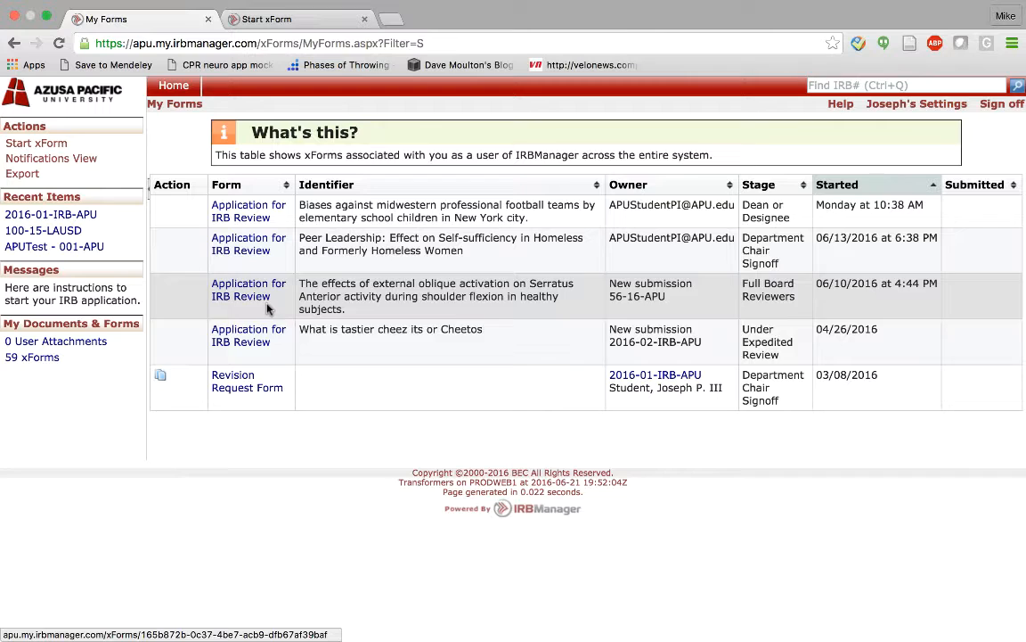
{"action": "mouse_move", "coordinate": [249, 335]}
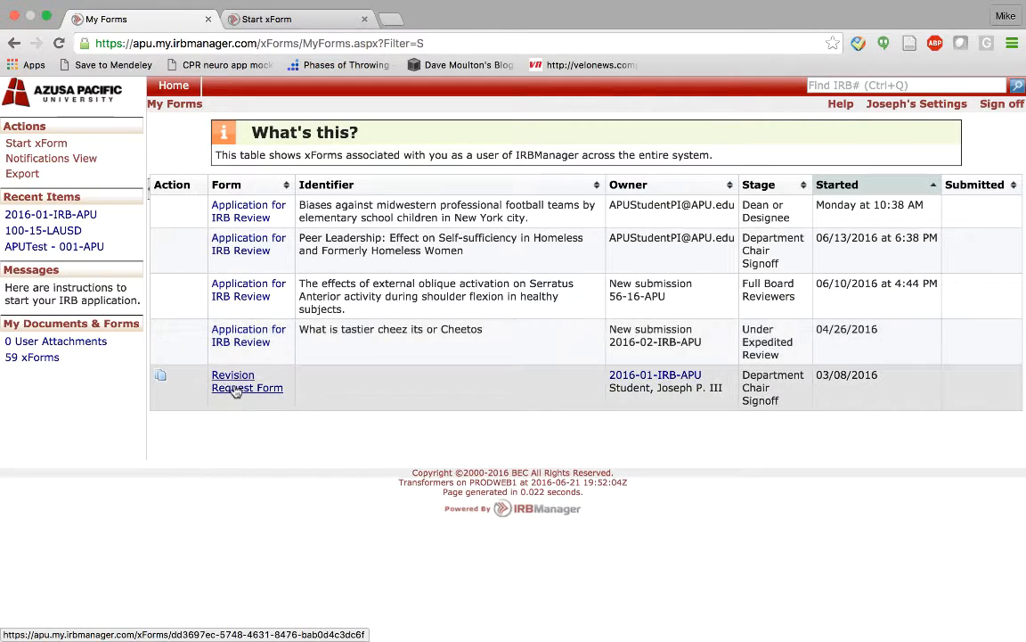
{"action": "mouse_move", "coordinate": [247, 387]}
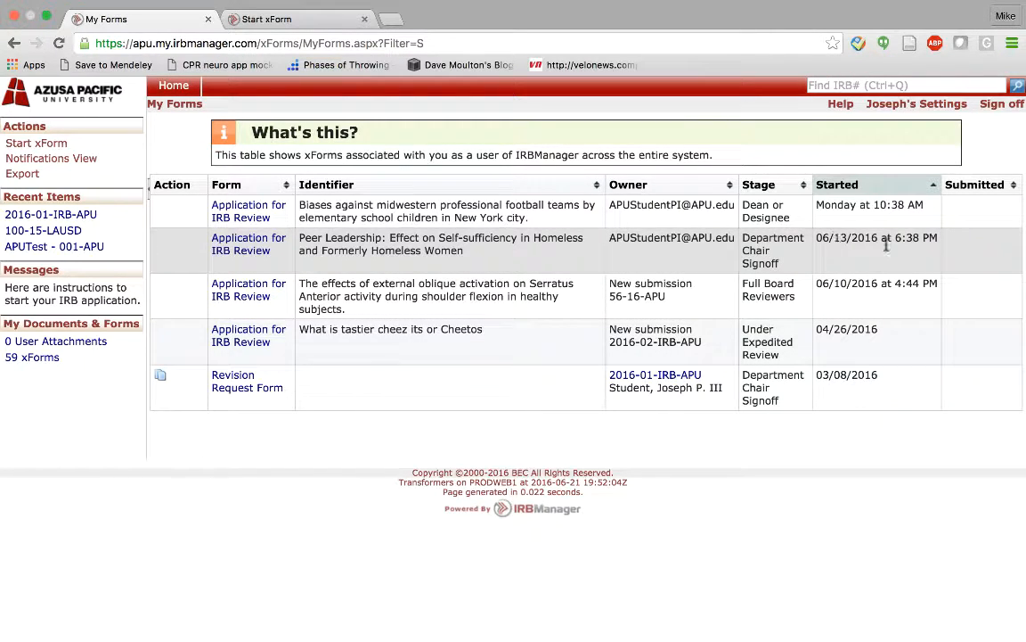
{"action": "mouse_move", "coordinate": [51, 158]}
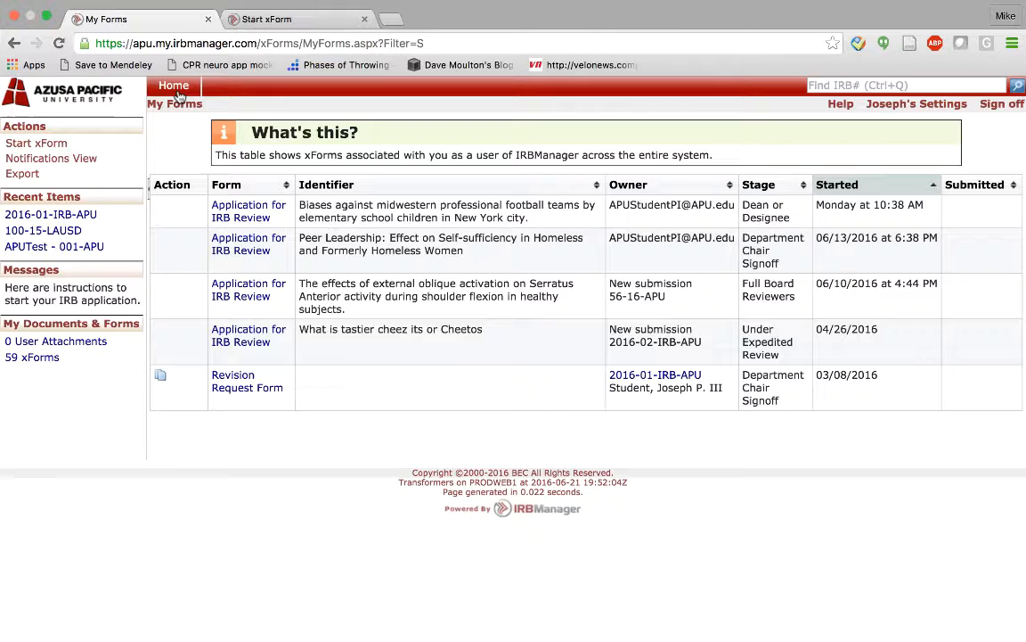
- From the dashboard, view the 3 xForms awaiting your attention in Forms Notifications
{"action": "left_click", "coordinate": [174, 86]}
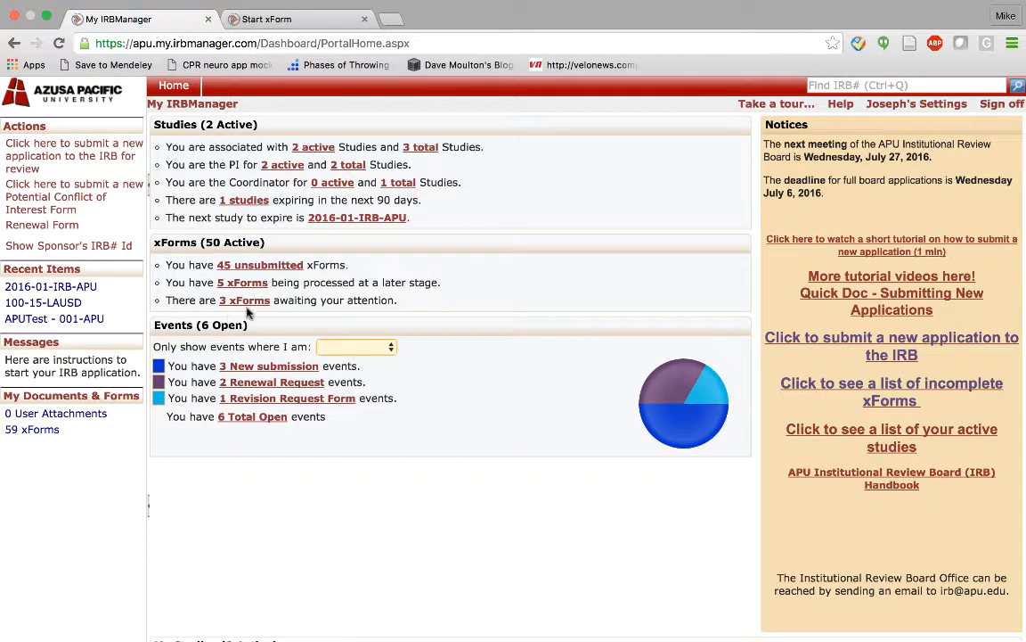
{"action": "mouse_move", "coordinate": [244, 300]}
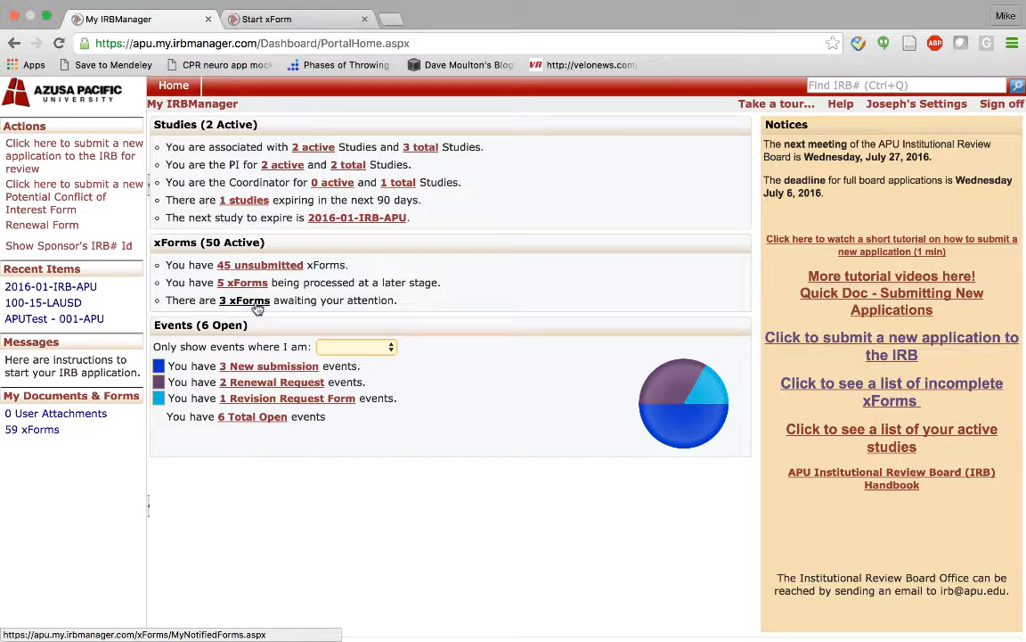
{"action": "left_click", "coordinate": [244, 300]}
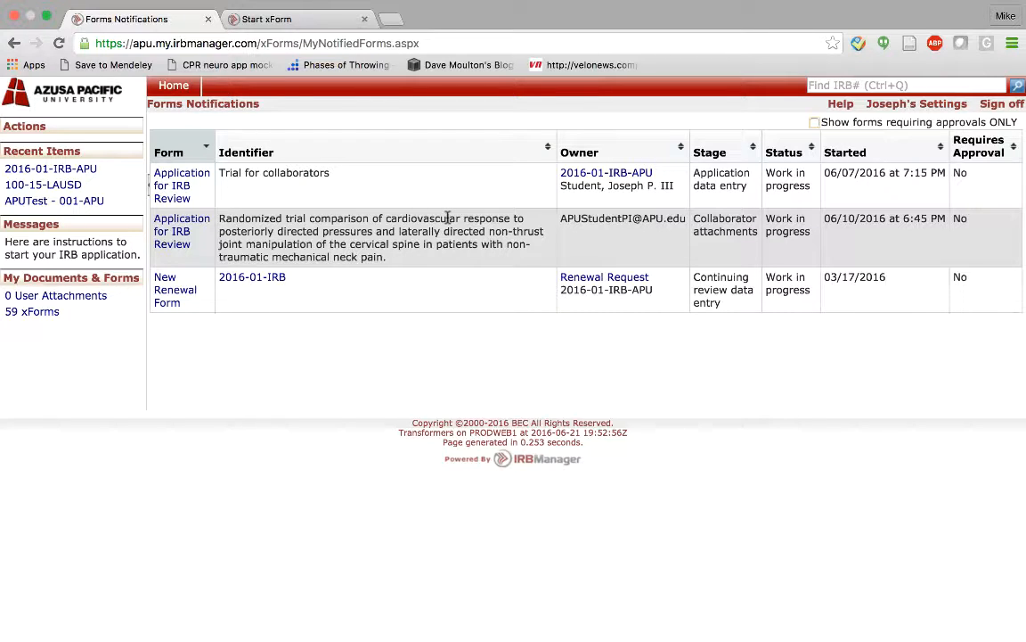
{"action": "mouse_move", "coordinate": [408, 226]}
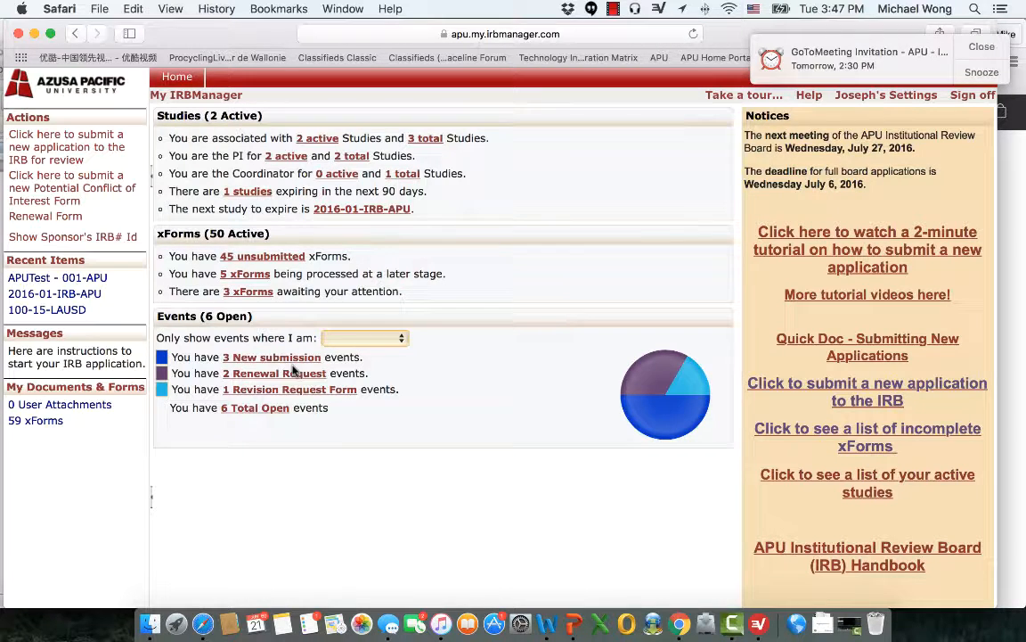
{"action": "mouse_move", "coordinate": [271, 357]}
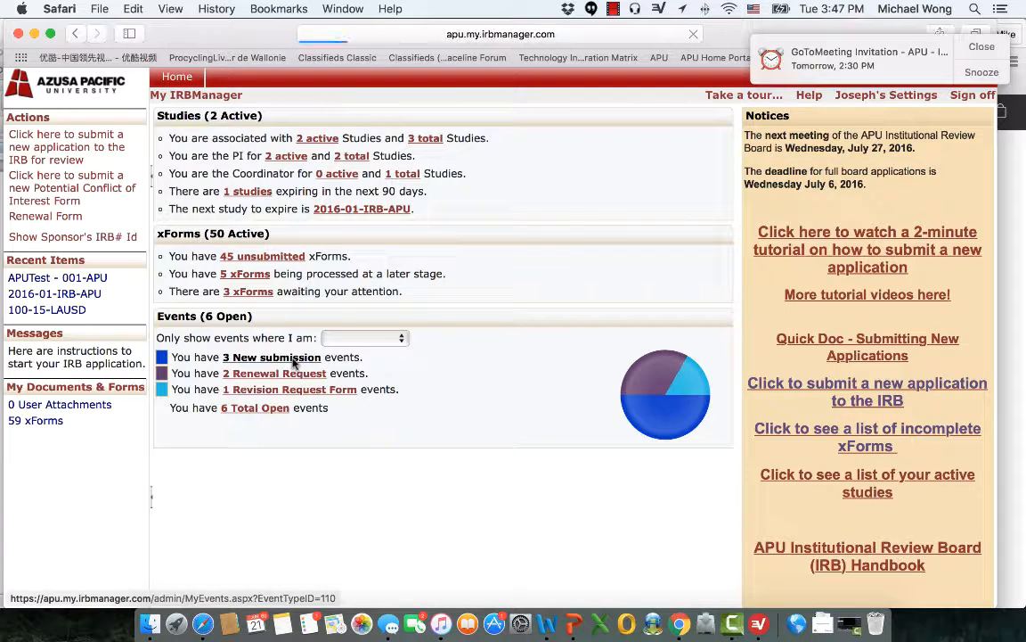
- List the 3 open new submission events and open the APUTest - 001-APU one
{"action": "left_click", "coordinate": [272, 356]}
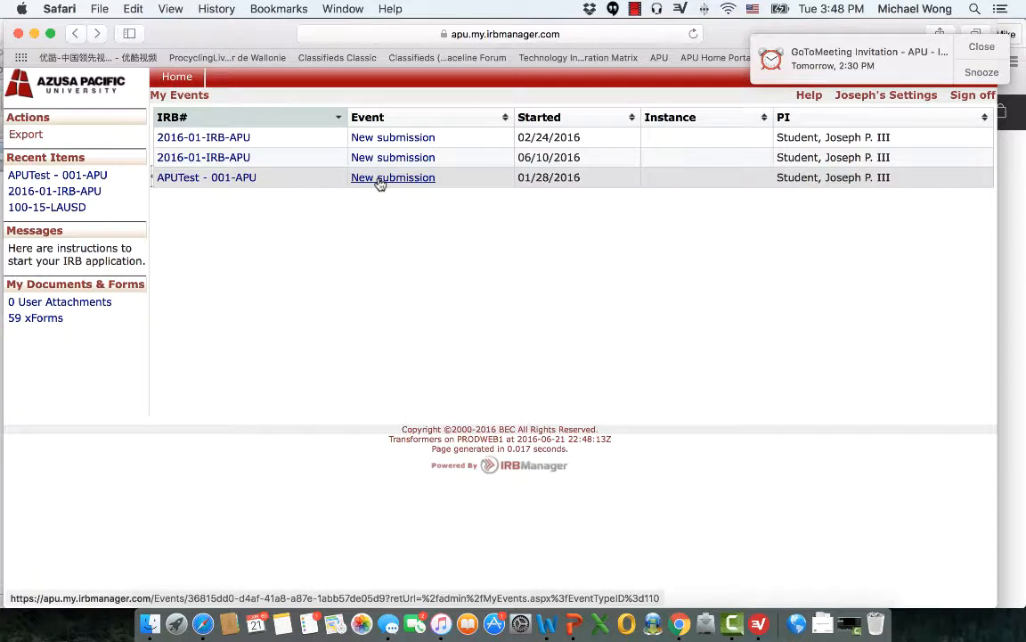
{"action": "left_click", "coordinate": [393, 177]}
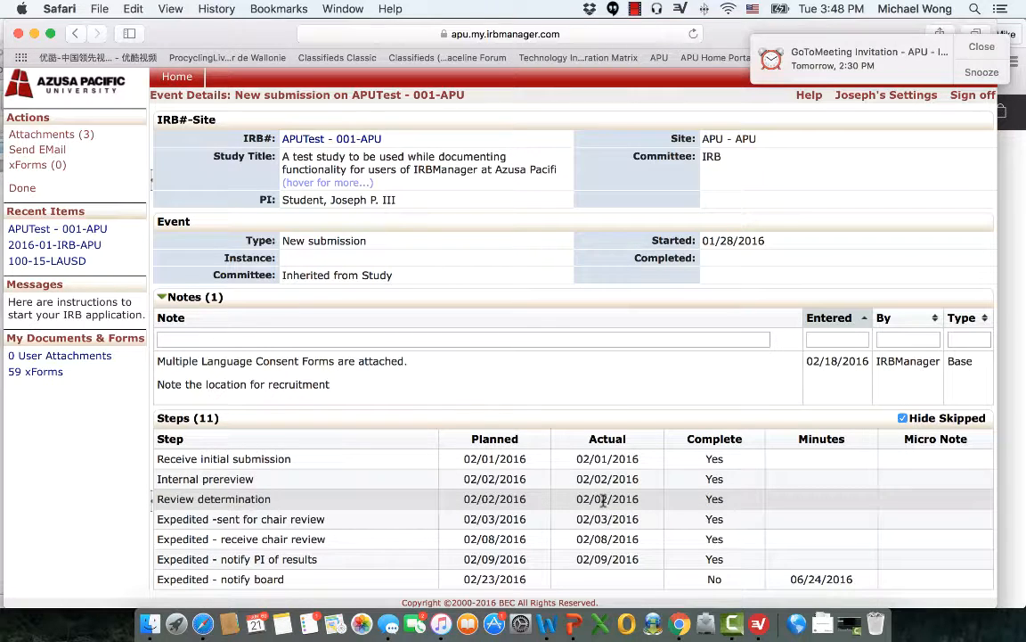
{"action": "mouse_move", "coordinate": [606, 519]}
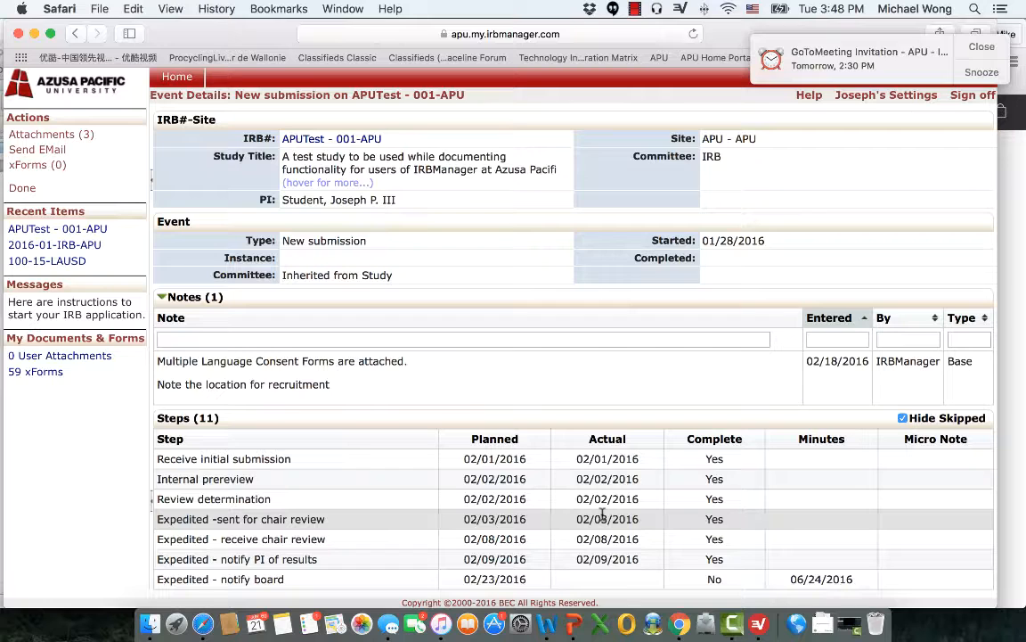